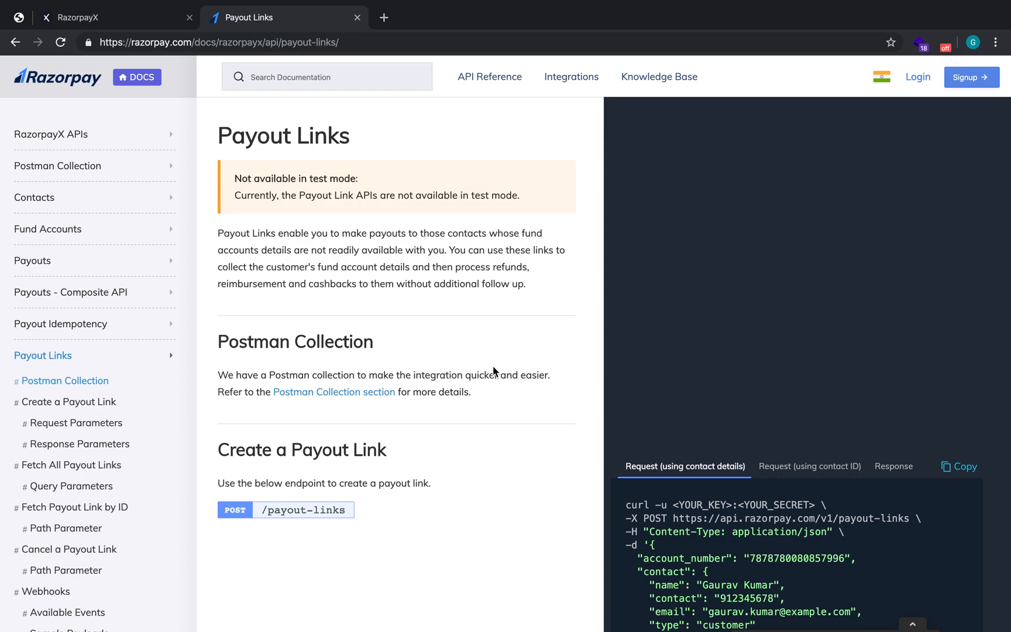
- Highlight the payout-links endpoint URL and flip between the contact-ID and contact-details sample requests
scroll(down, 3)
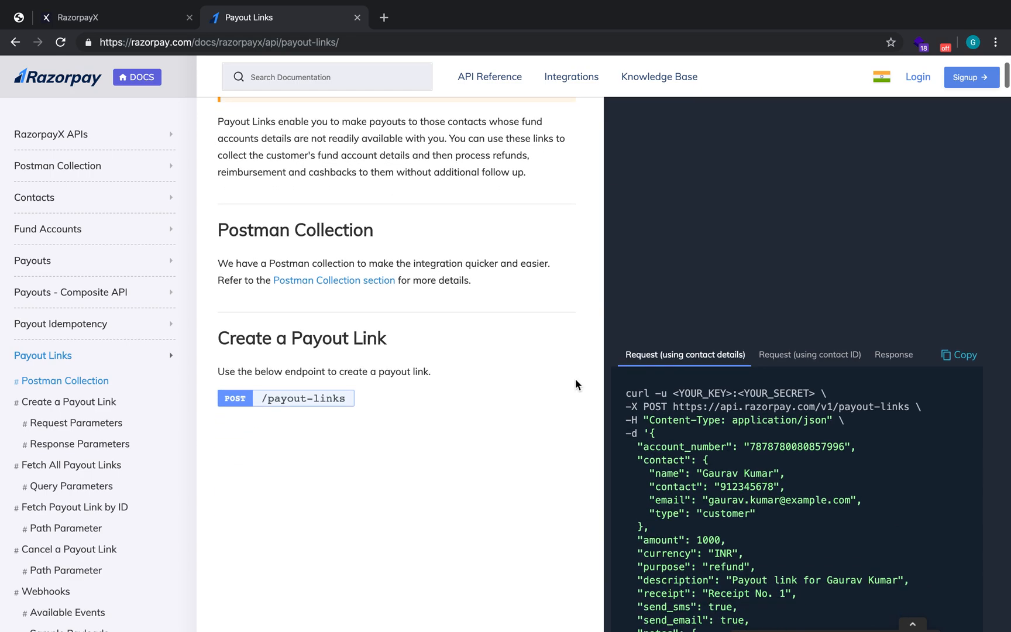
scroll(down, 3)
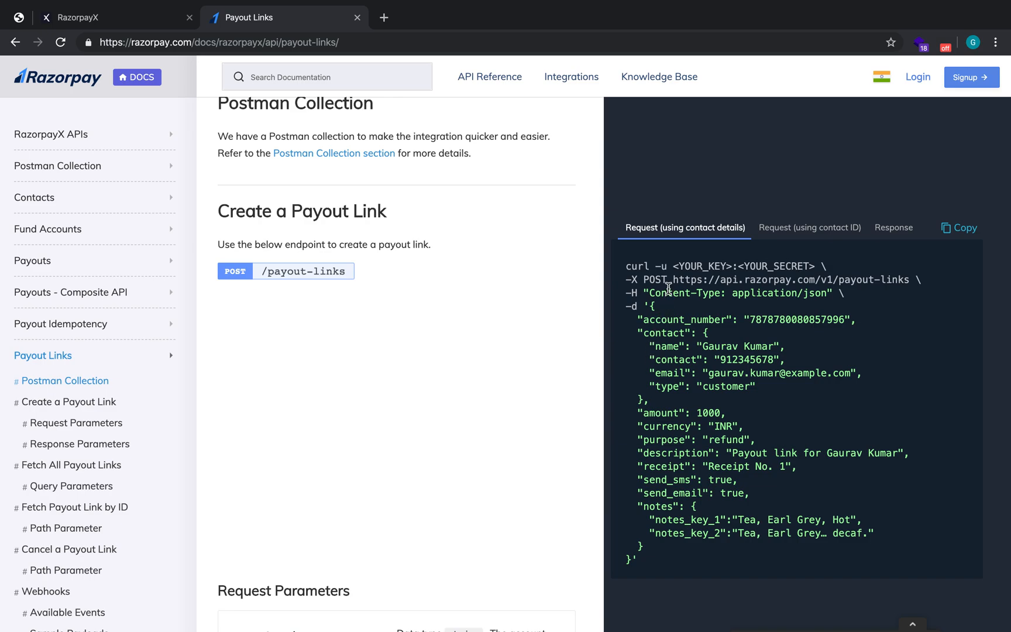
double_click(716, 279)
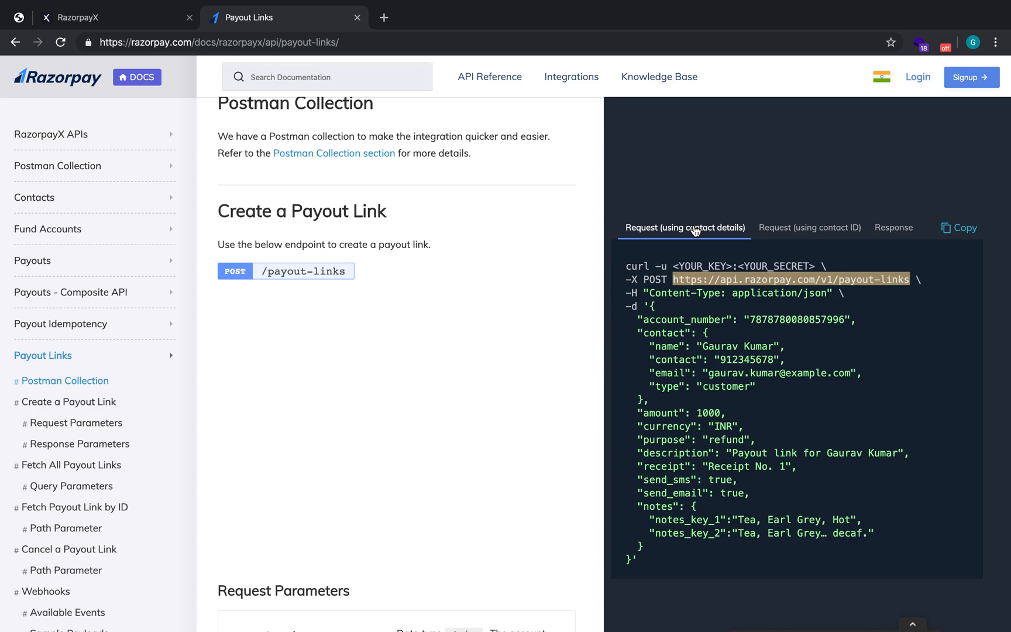
mouse_move(660, 323)
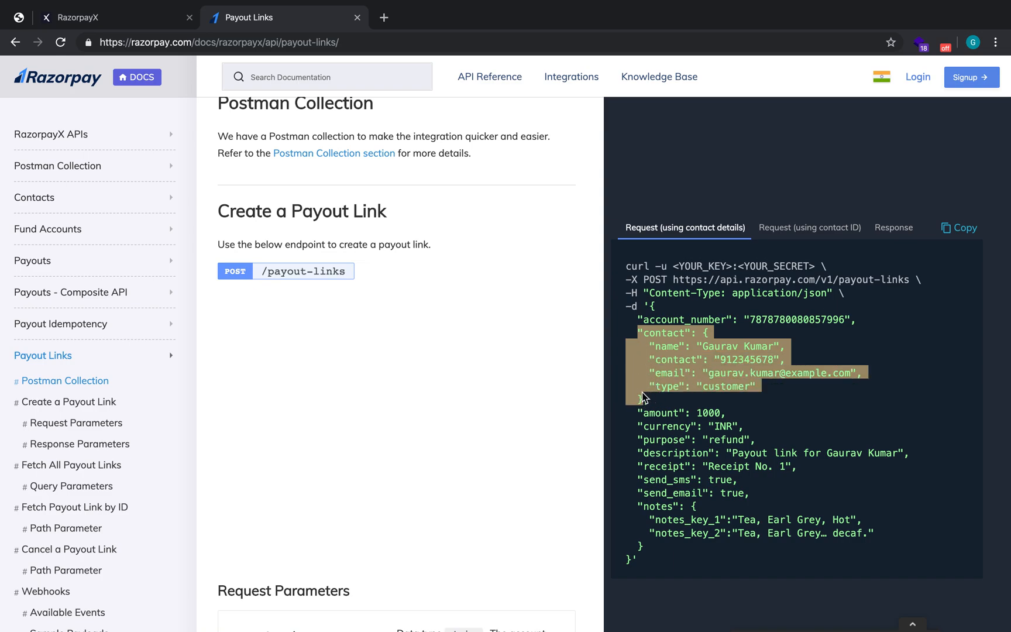
mouse_move(810, 220)
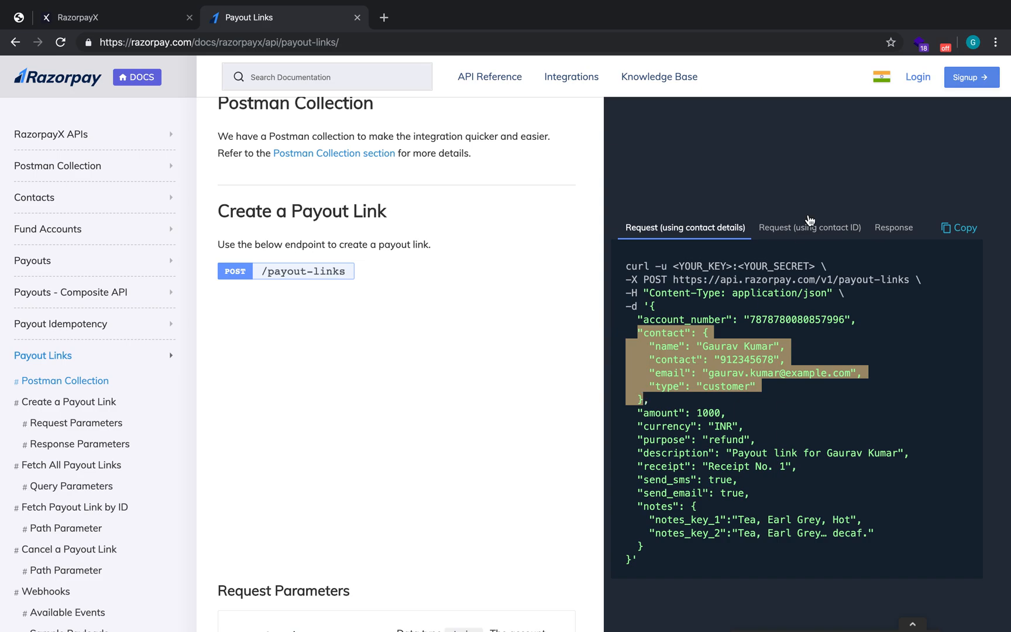
click(809, 228)
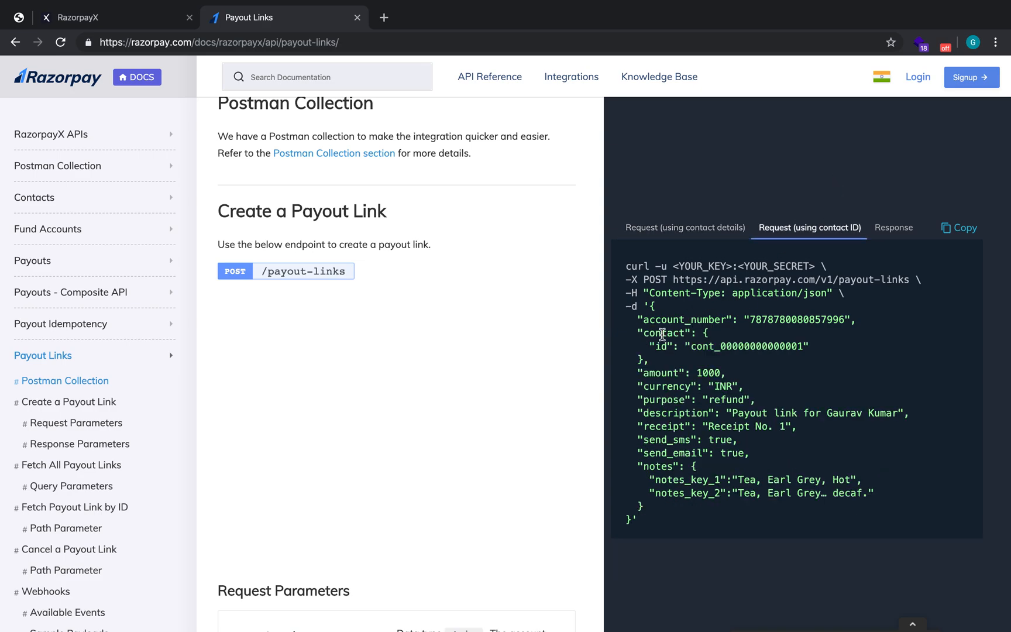
mouse_move(702, 232)
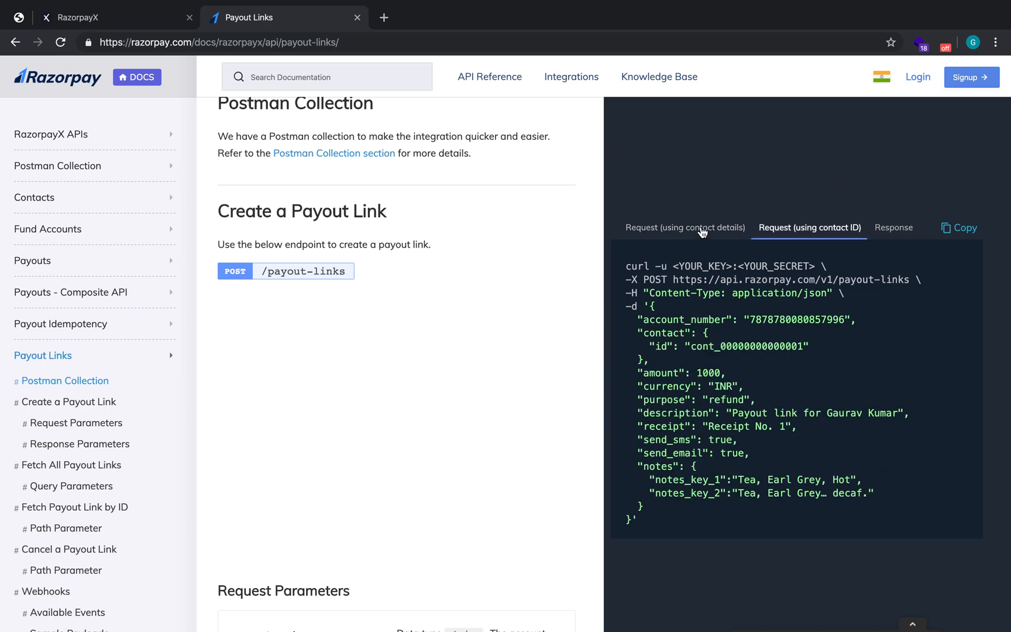
click(685, 228)
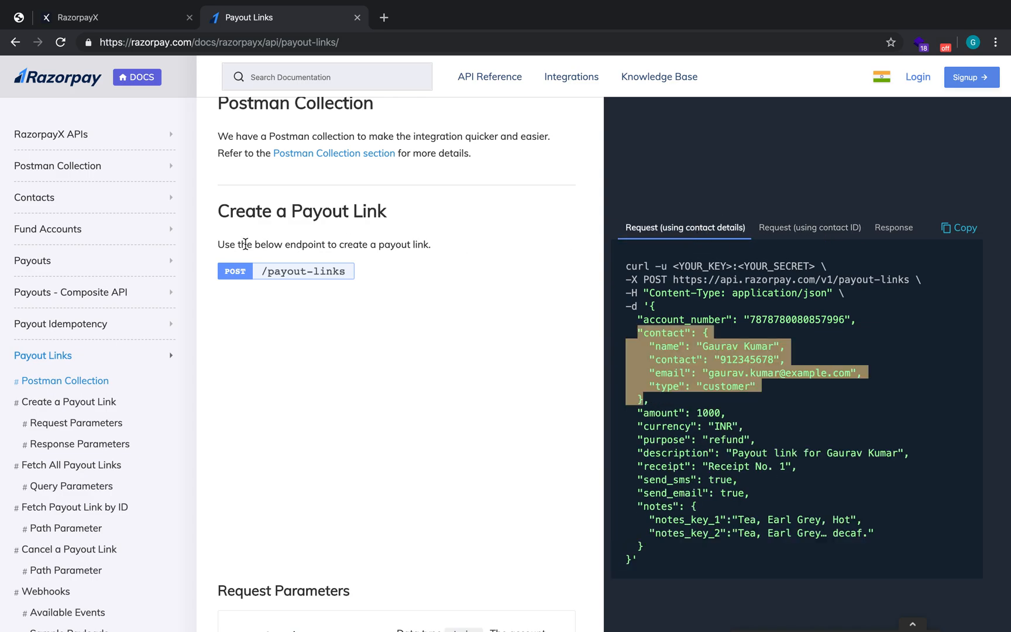
mouse_move(676, 278)
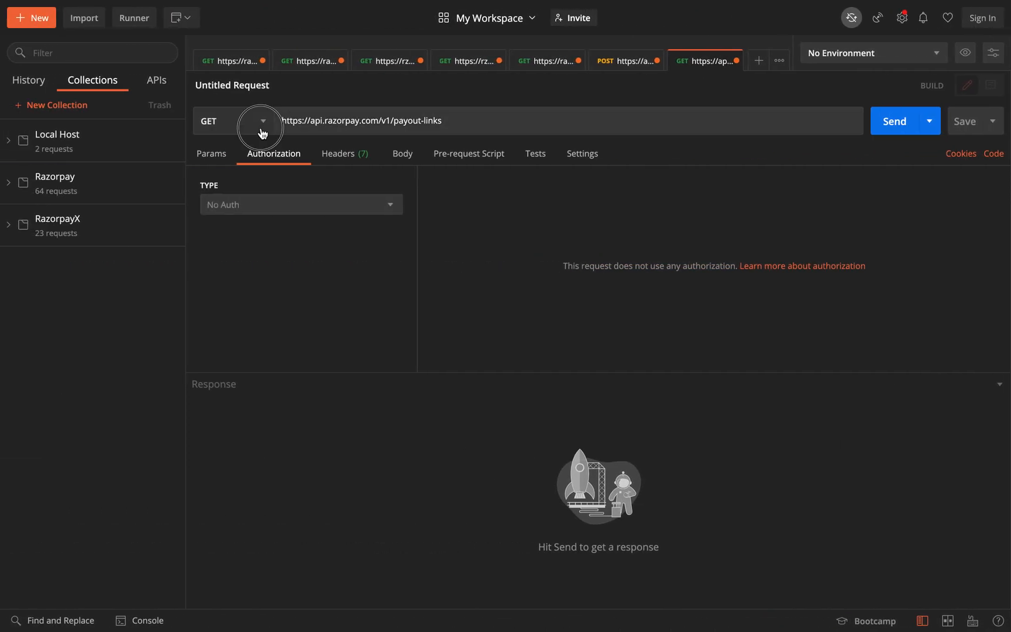
- Switch the request method to POST and choose Basic Auth, selecting the test key field to replace it
click(266, 121)
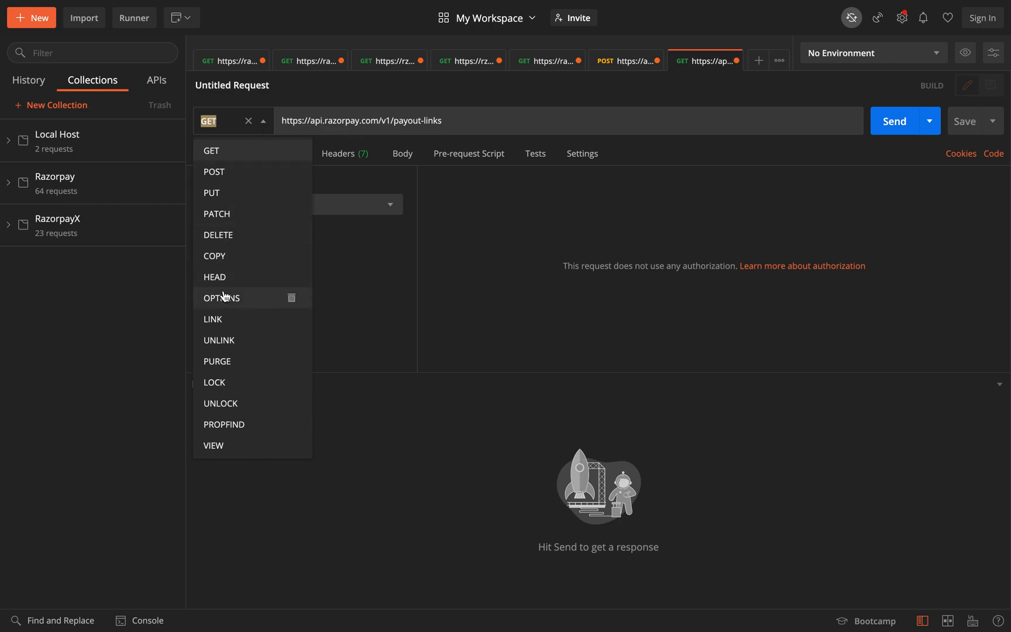
mouse_move(238, 170)
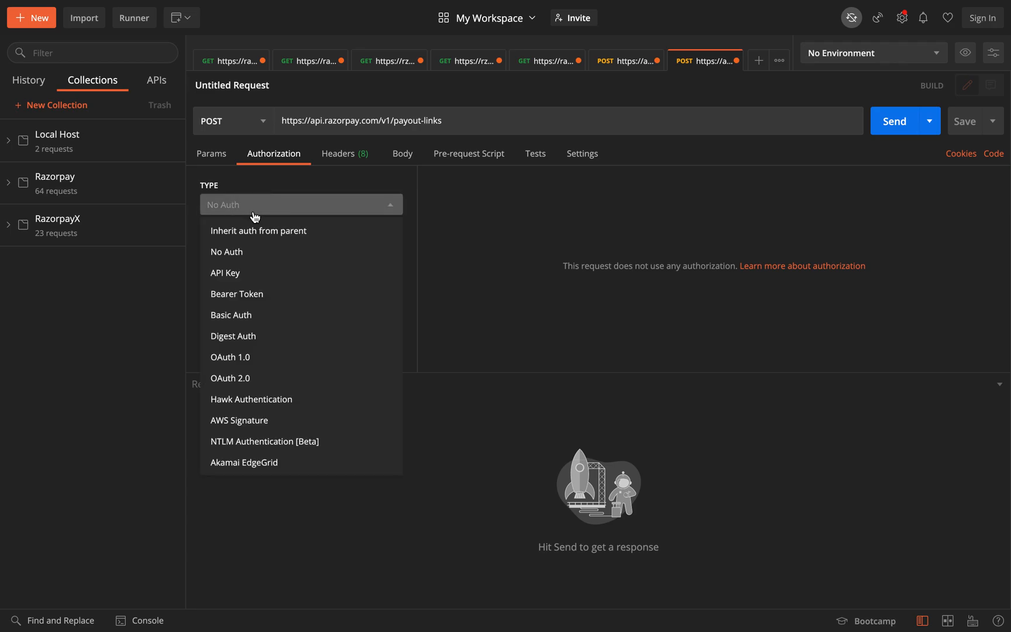
click(232, 314)
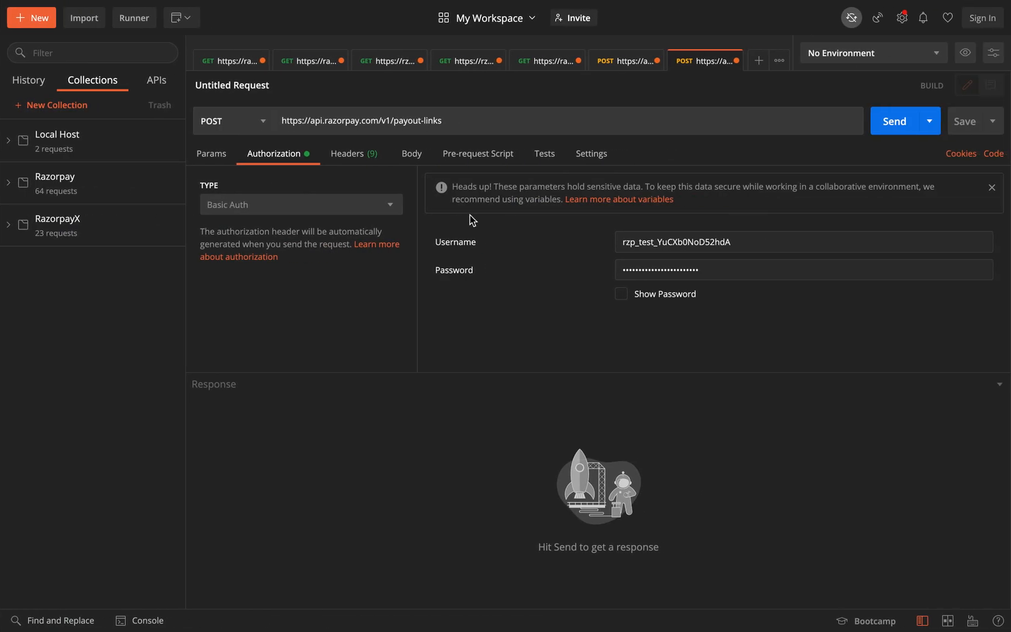
double_click(677, 241)
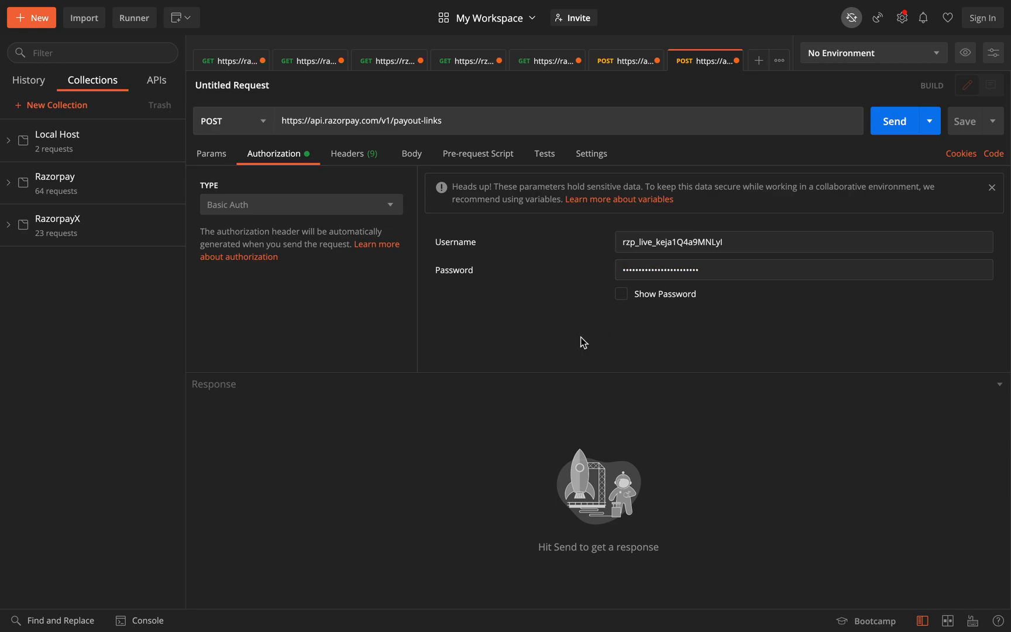
mouse_move(539, 316)
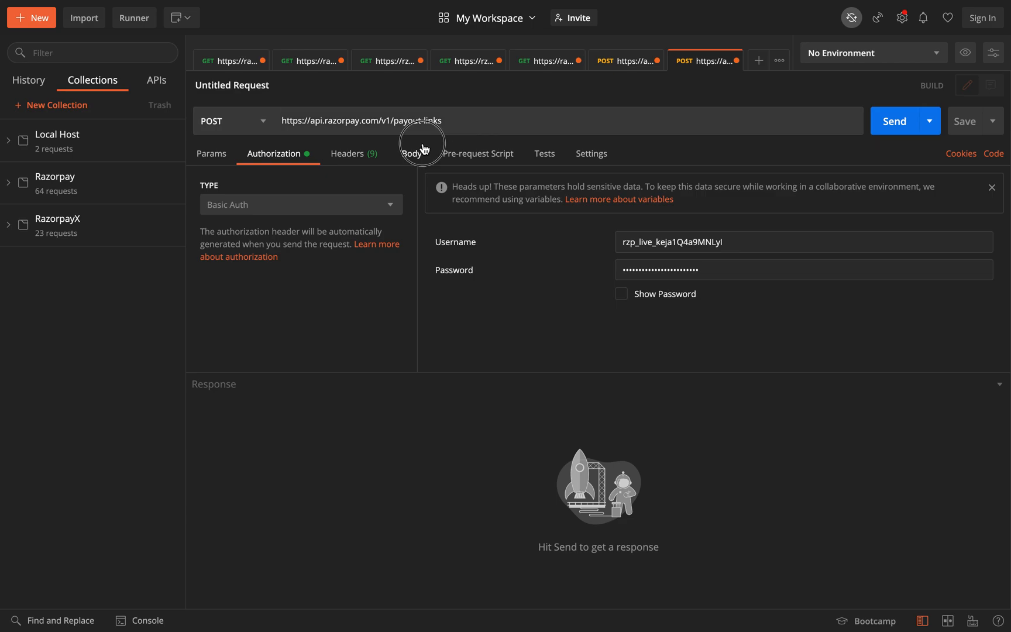
- Set the request Body to raw content
click(412, 154)
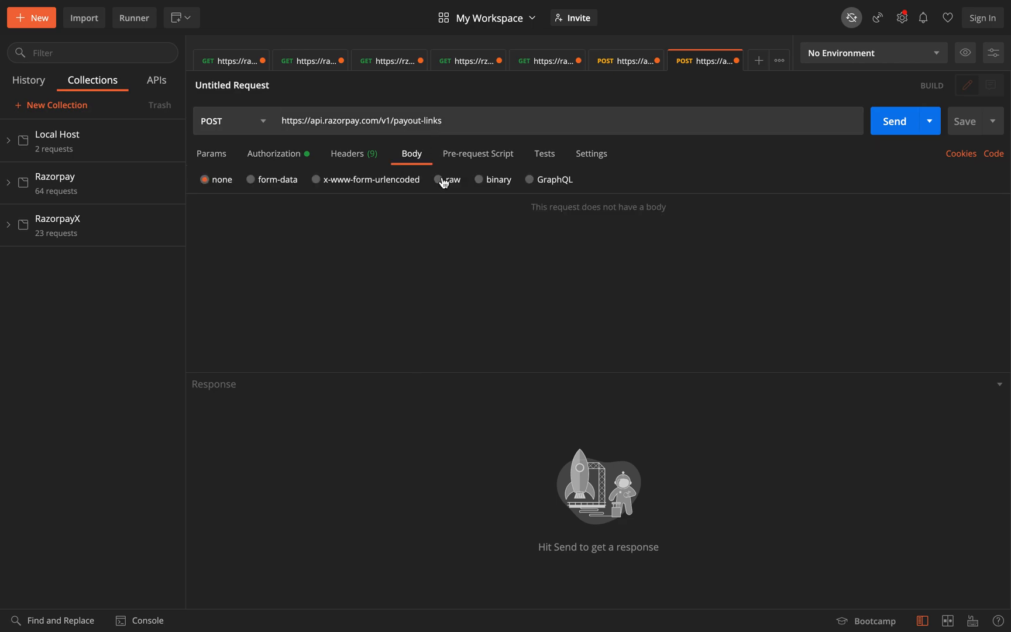
click(442, 179)
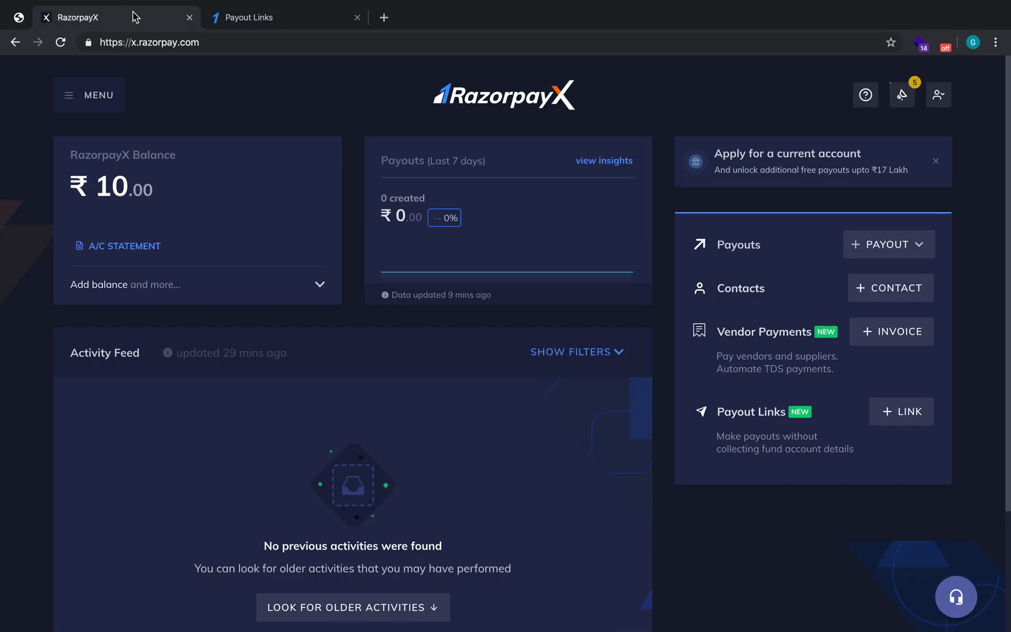
mouse_move(108, 237)
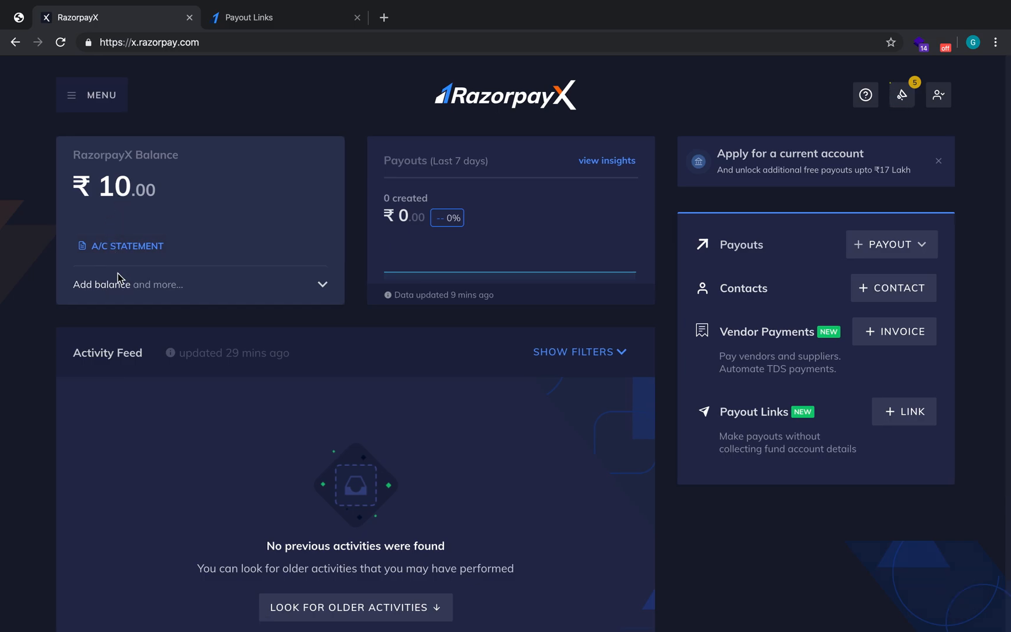
- Expand the balance card, select the RazorpayX account number, and head back to Postman
click(129, 284)
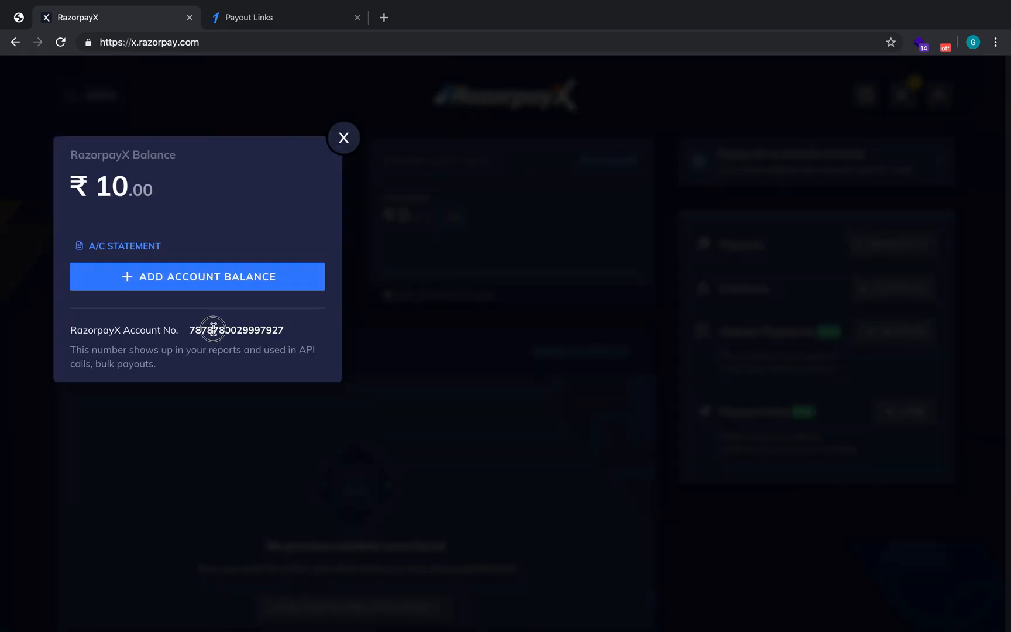
double_click(213, 330)
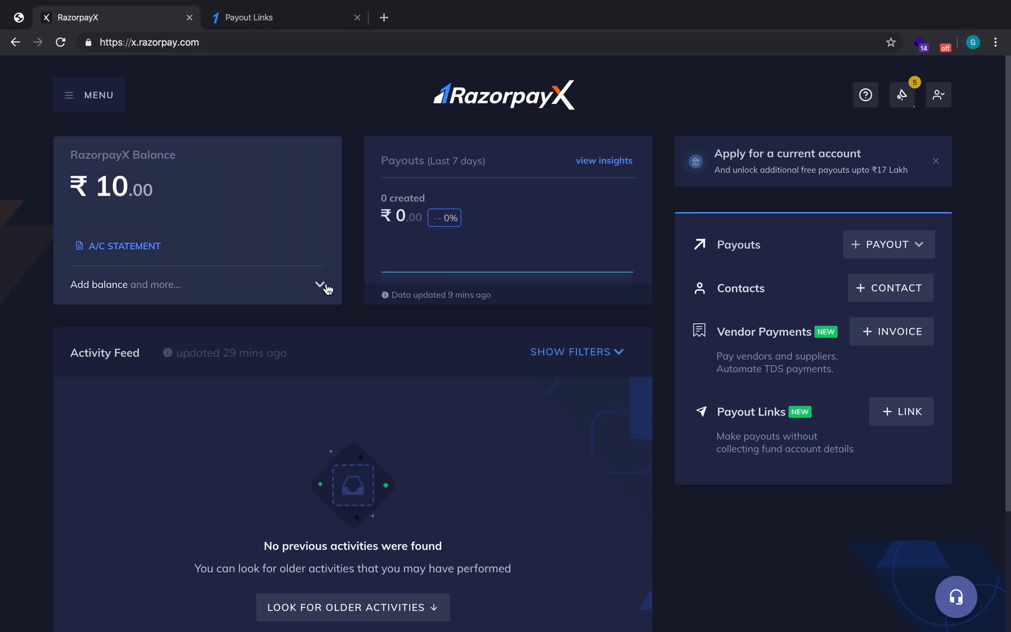
click(320, 285)
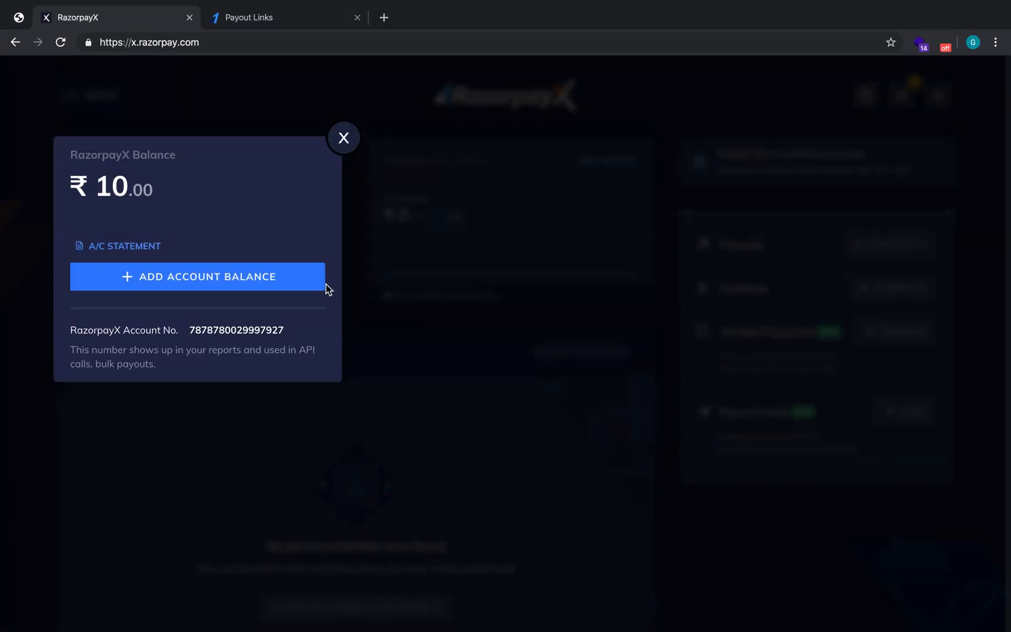
click(256, 16)
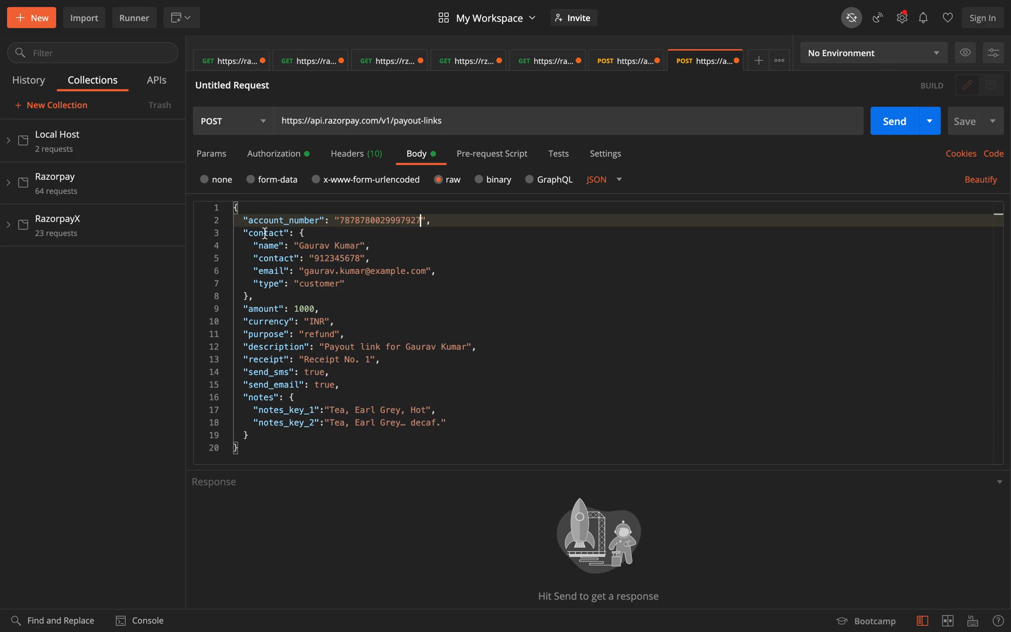
- Review the body's contact object, phone, amount 1000 and INR currency, then enlarge the response area
double_click(265, 233)
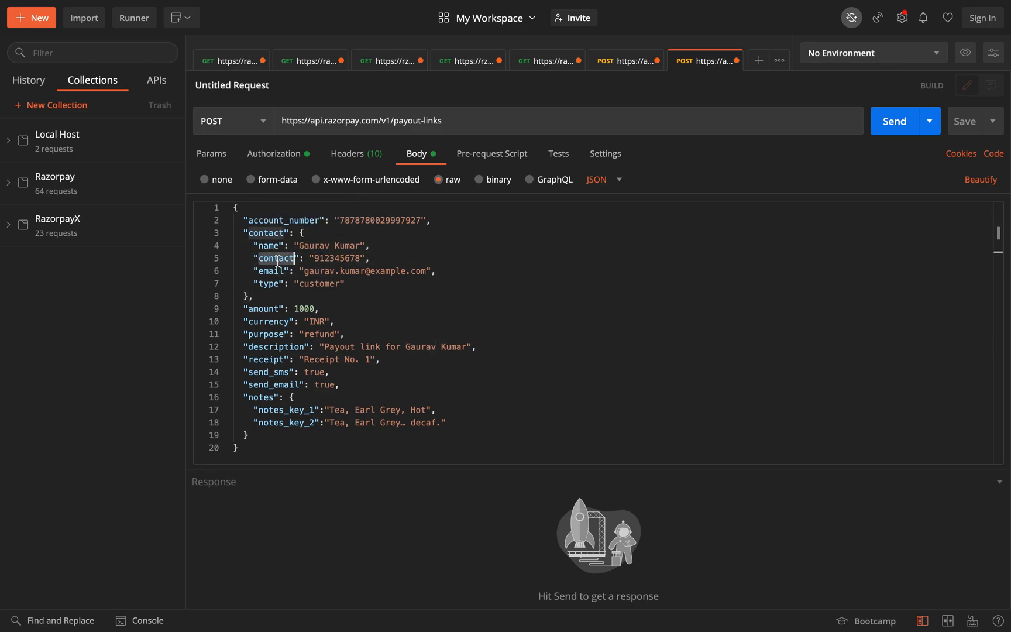
double_click(276, 257)
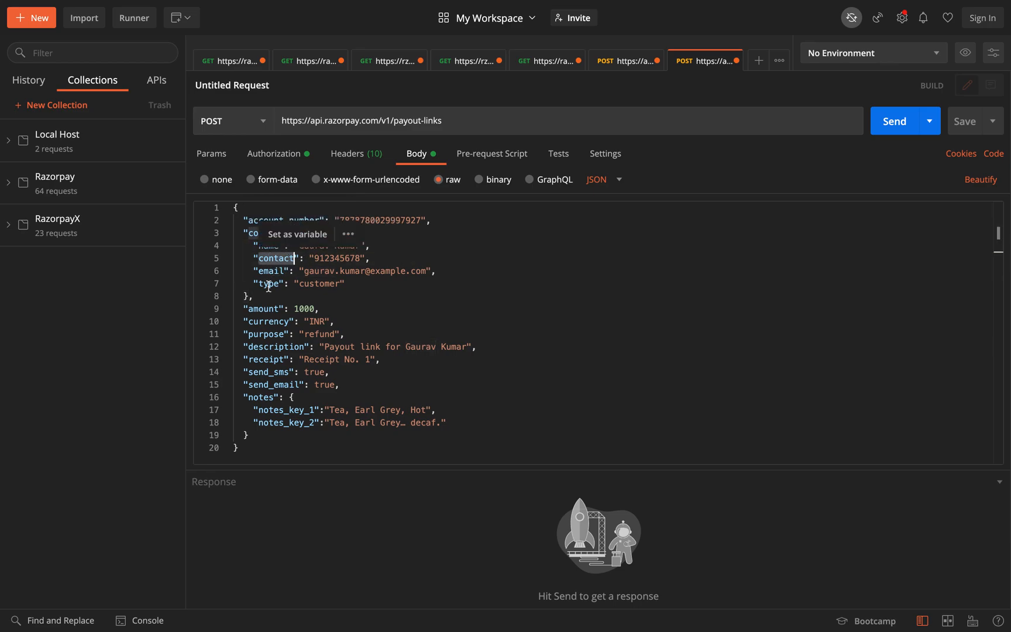
mouse_move(330, 290)
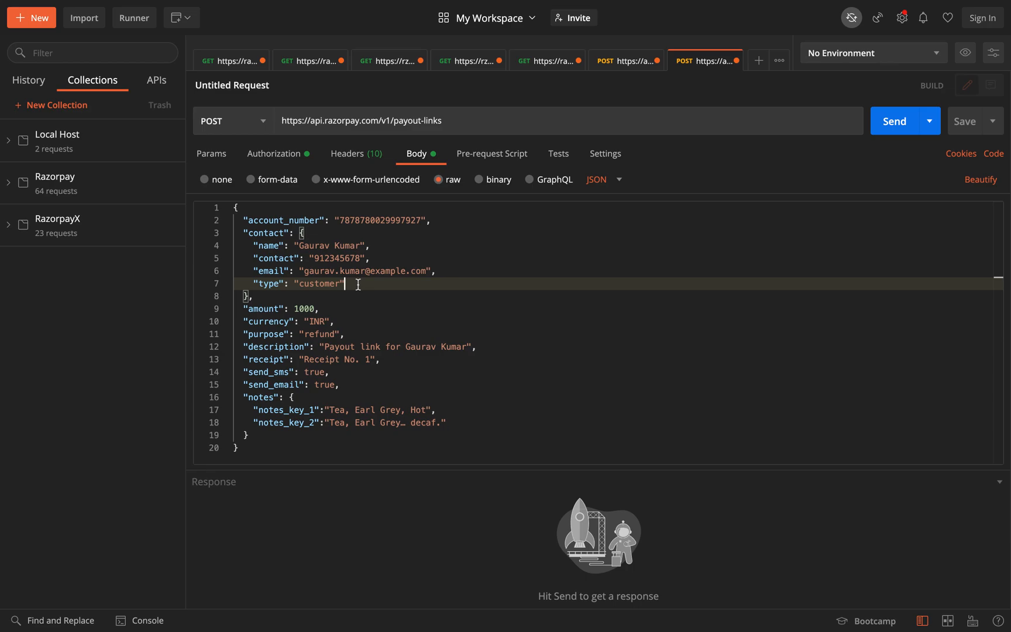
mouse_move(300, 309)
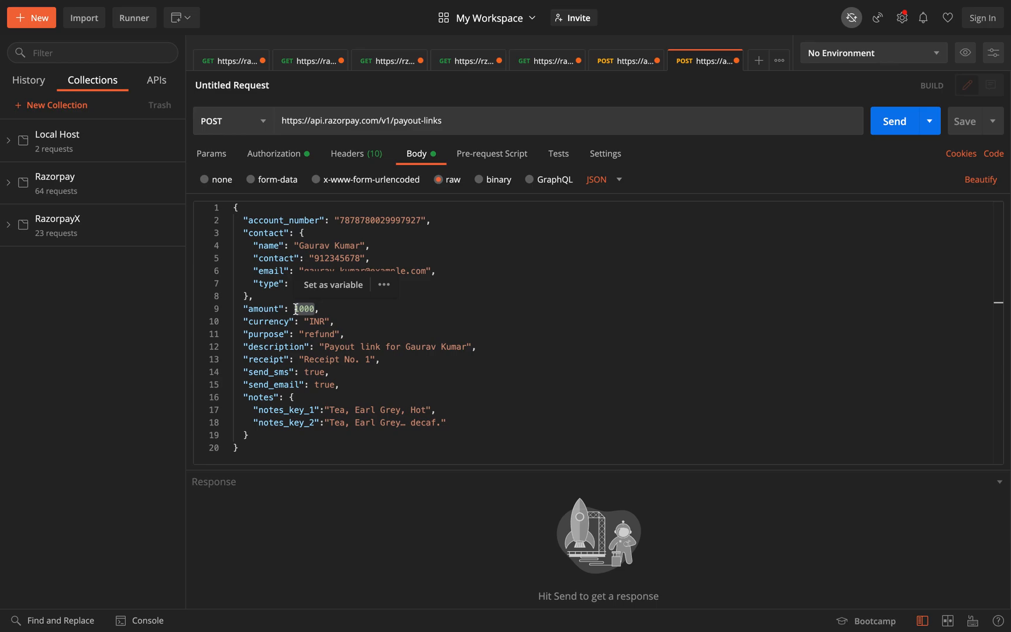
double_click(304, 309)
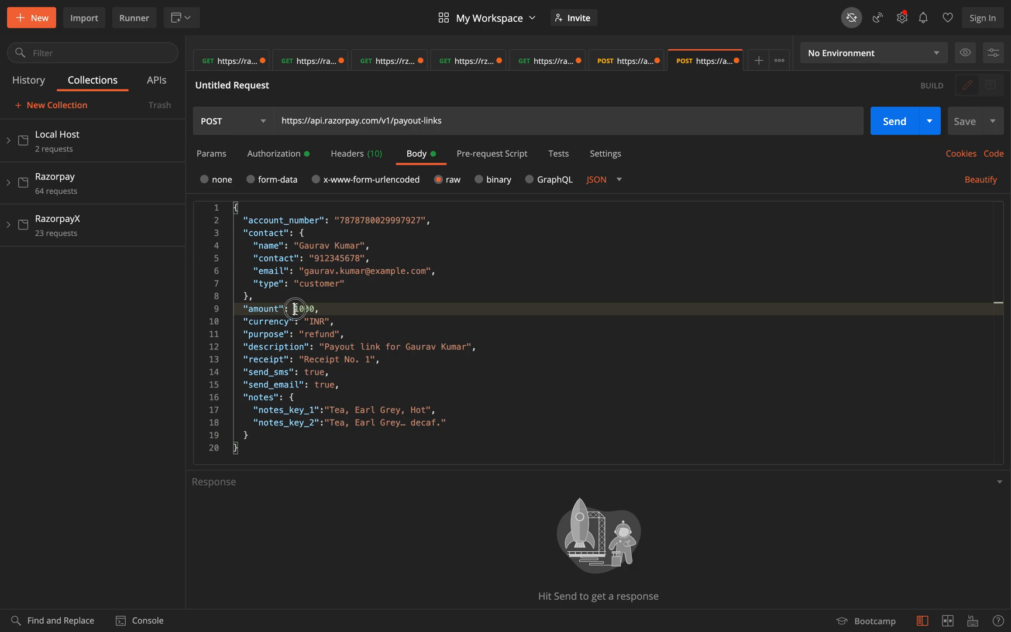
double_click(302, 309)
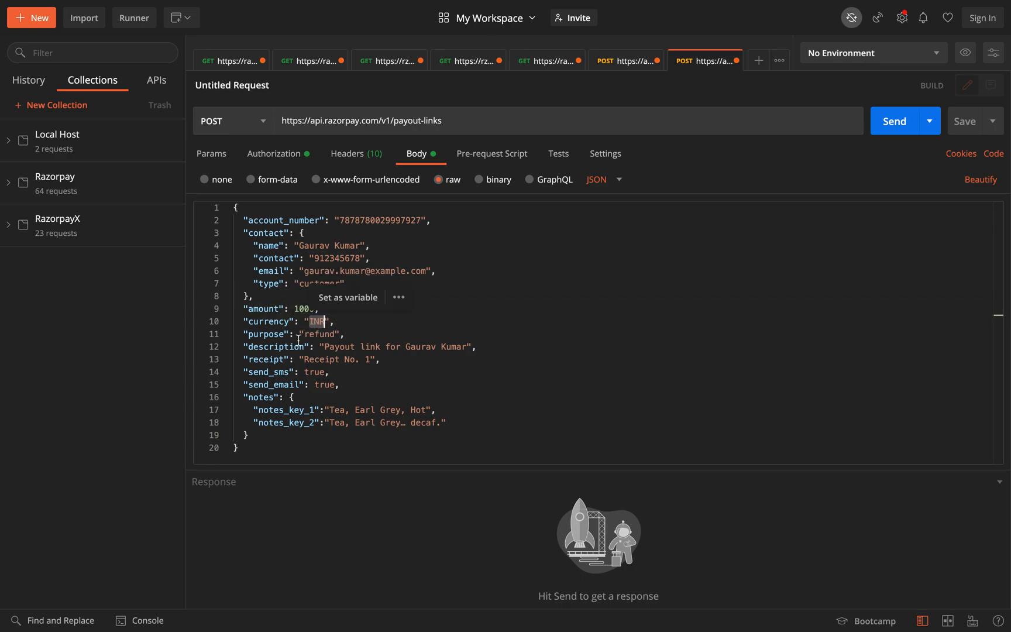
double_click(319, 334)
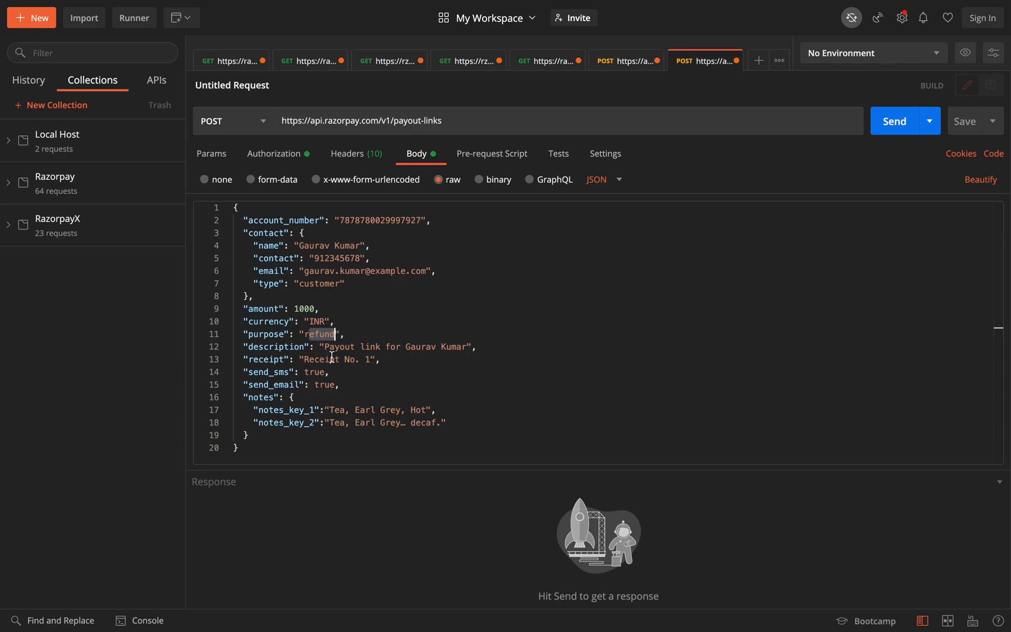
mouse_move(341, 351)
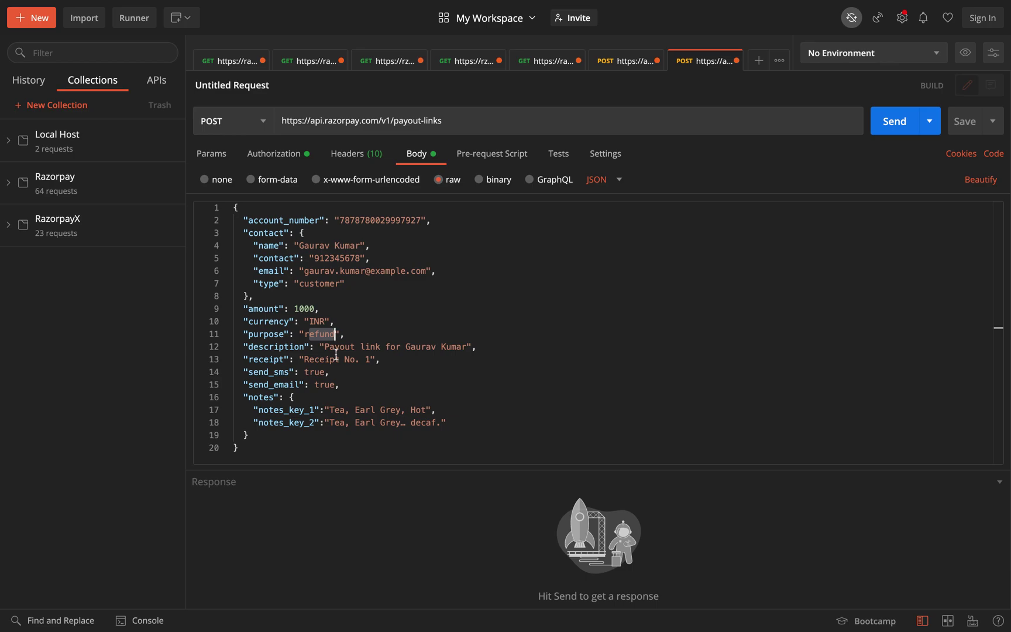
mouse_move(311, 372)
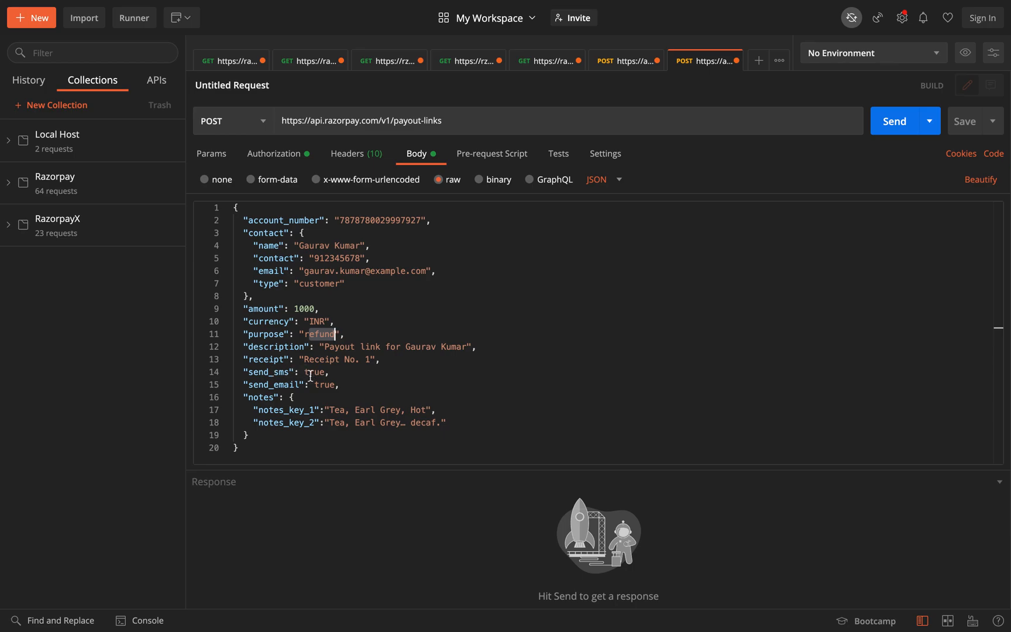
mouse_move(316, 385)
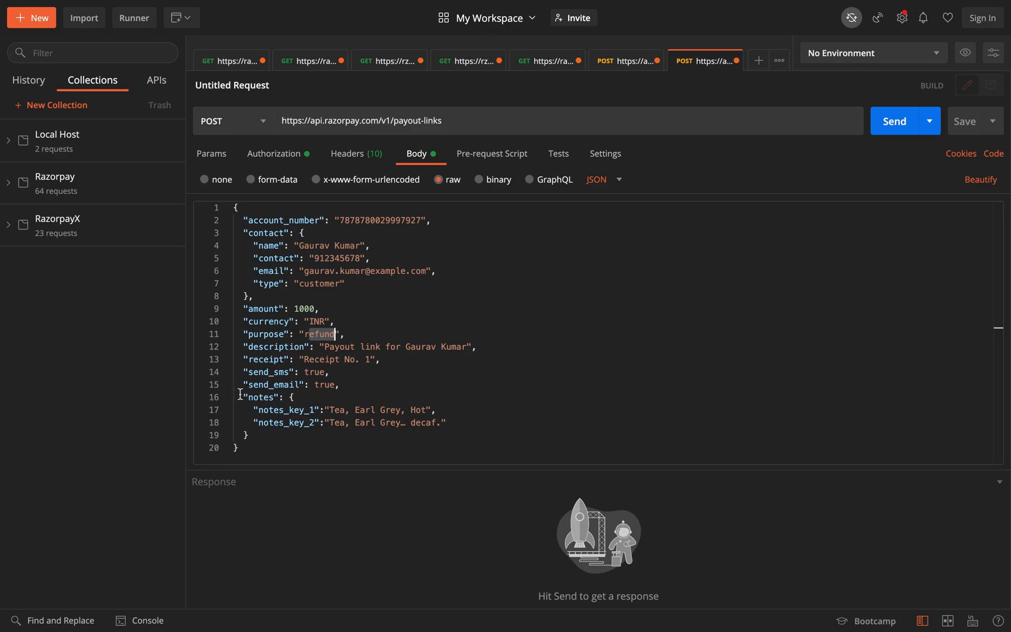
drag(244, 397, 265, 435)
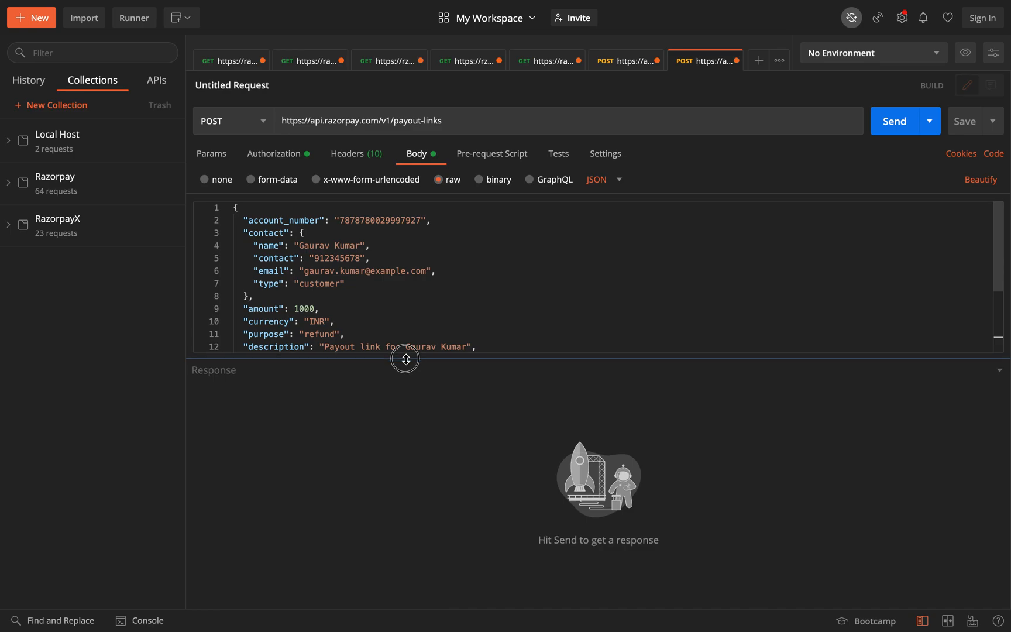
mouse_move(787, 108)
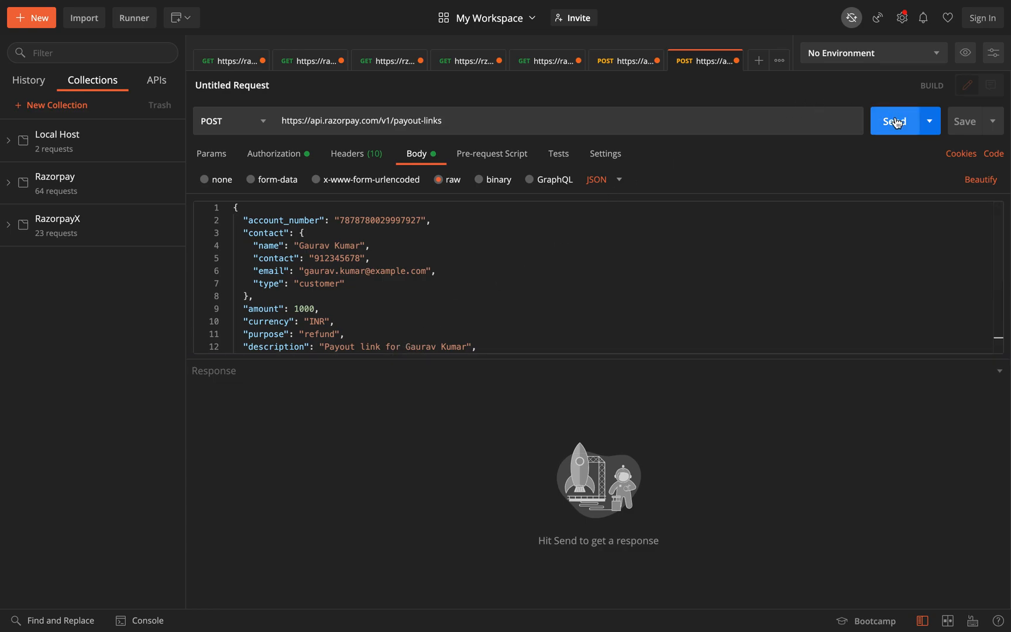
- Send the request, get 200 OK, select the new payout link id and bring up actions for its short_url
click(898, 122)
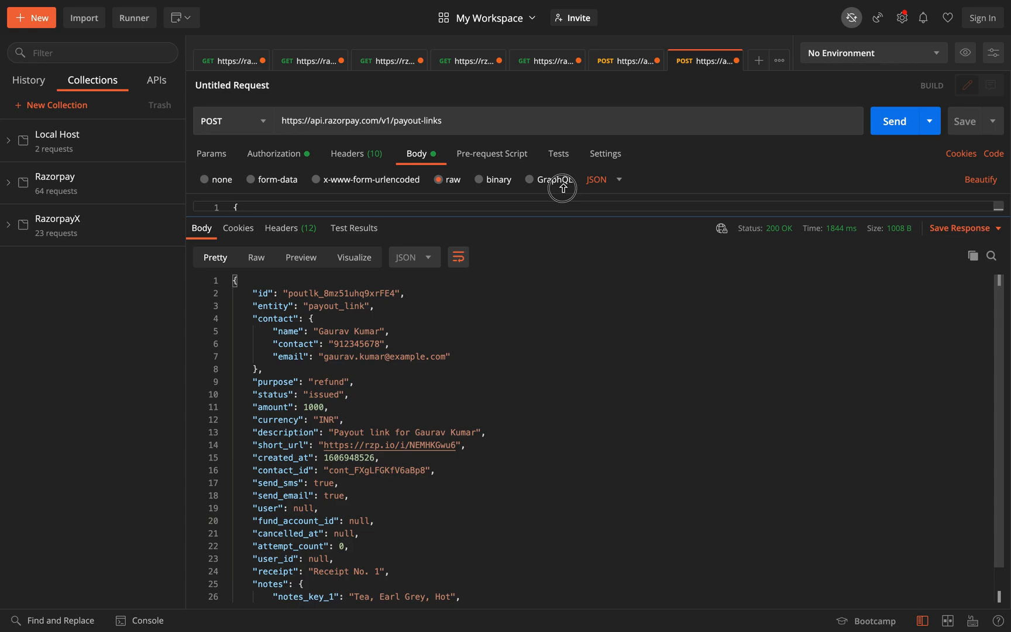
double_click(339, 287)
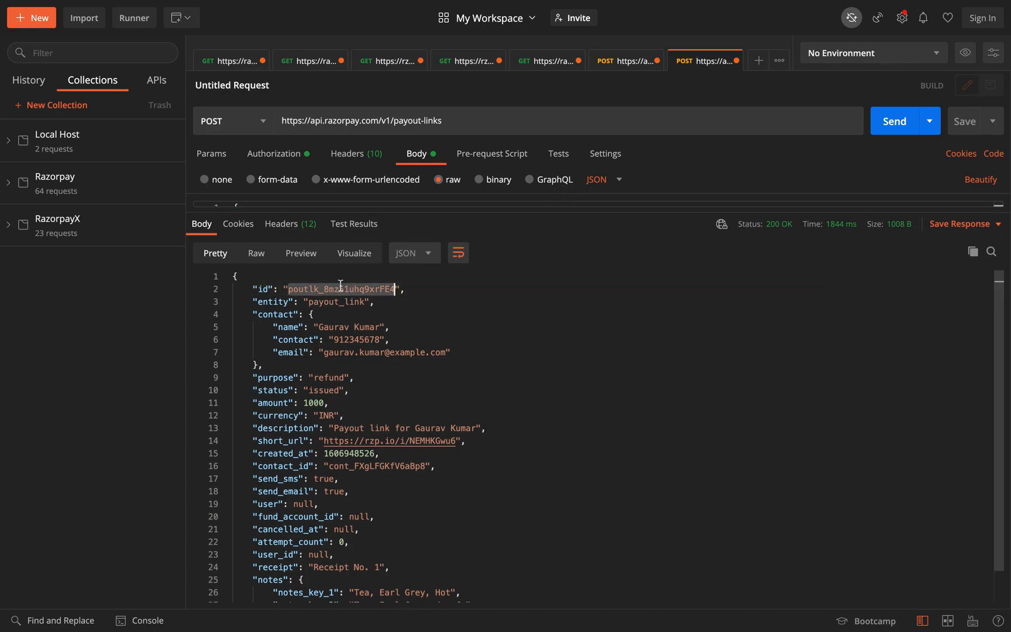
scroll(down, 3)
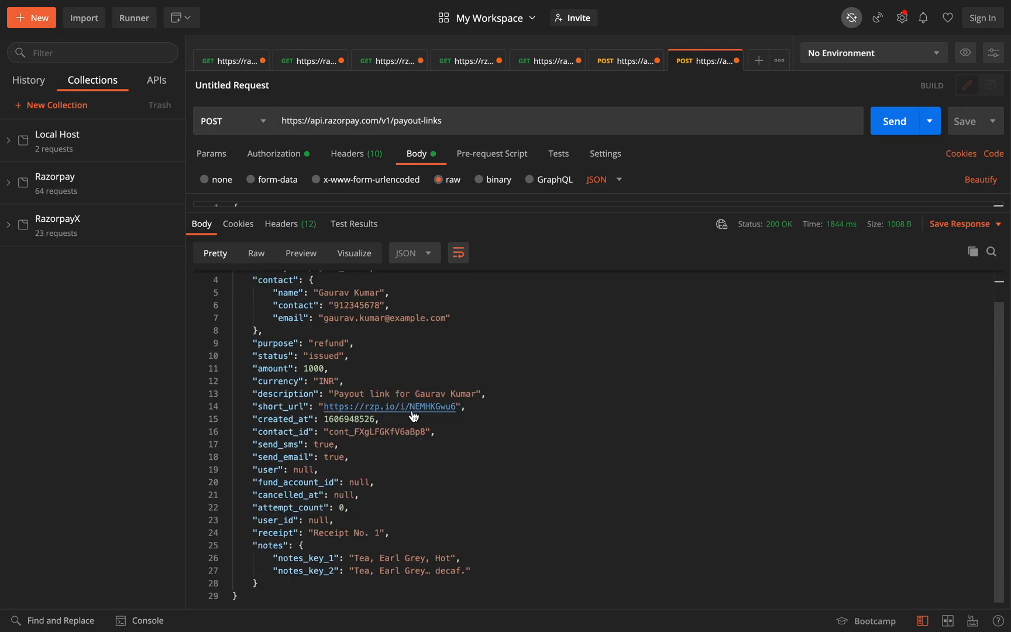
mouse_move(431, 416)
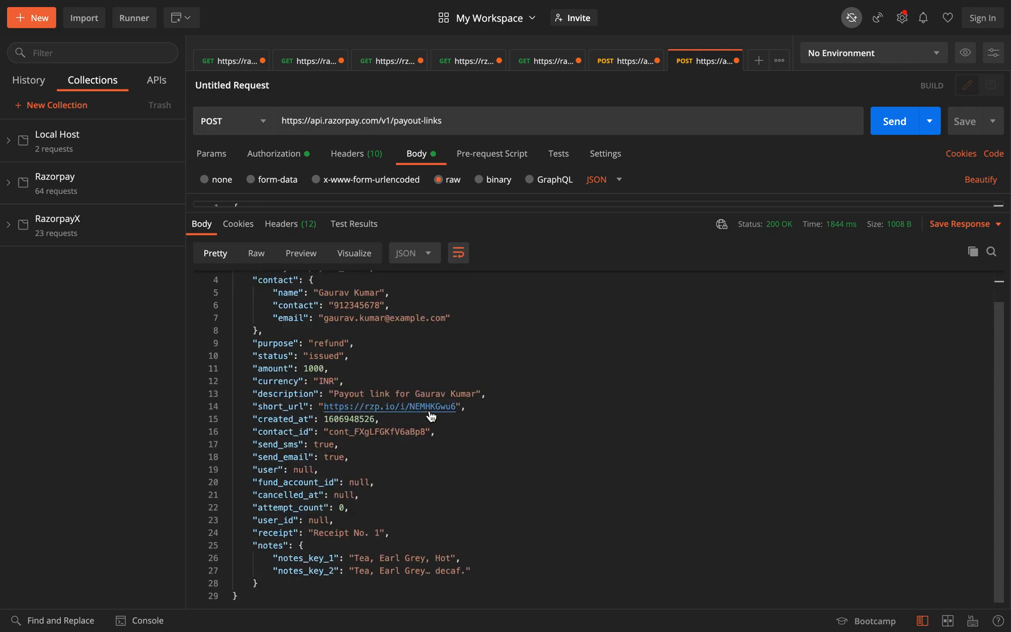
right_click(431, 416)
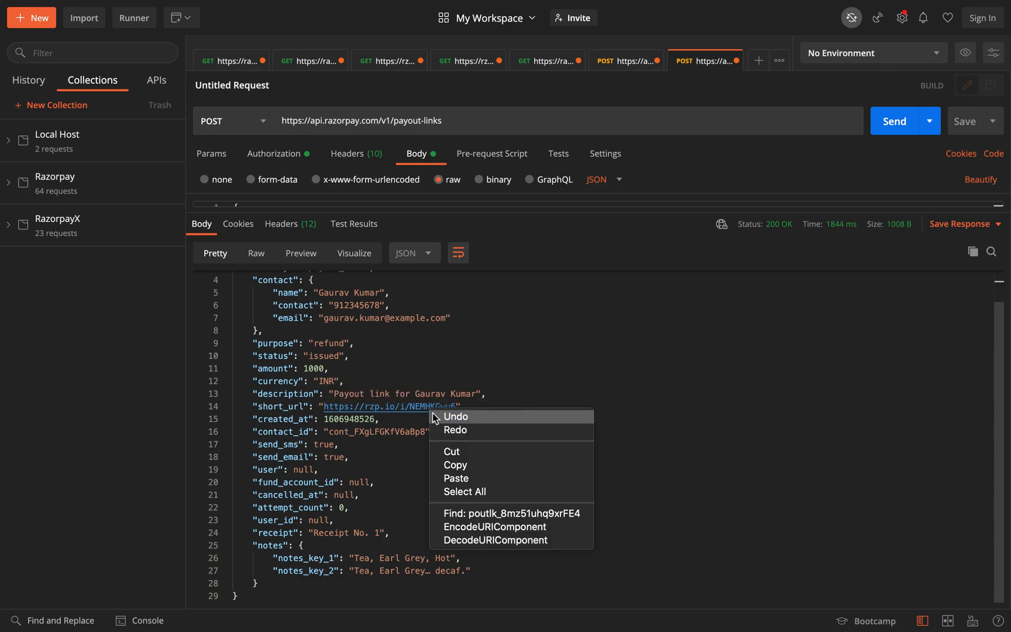
click(529, 439)
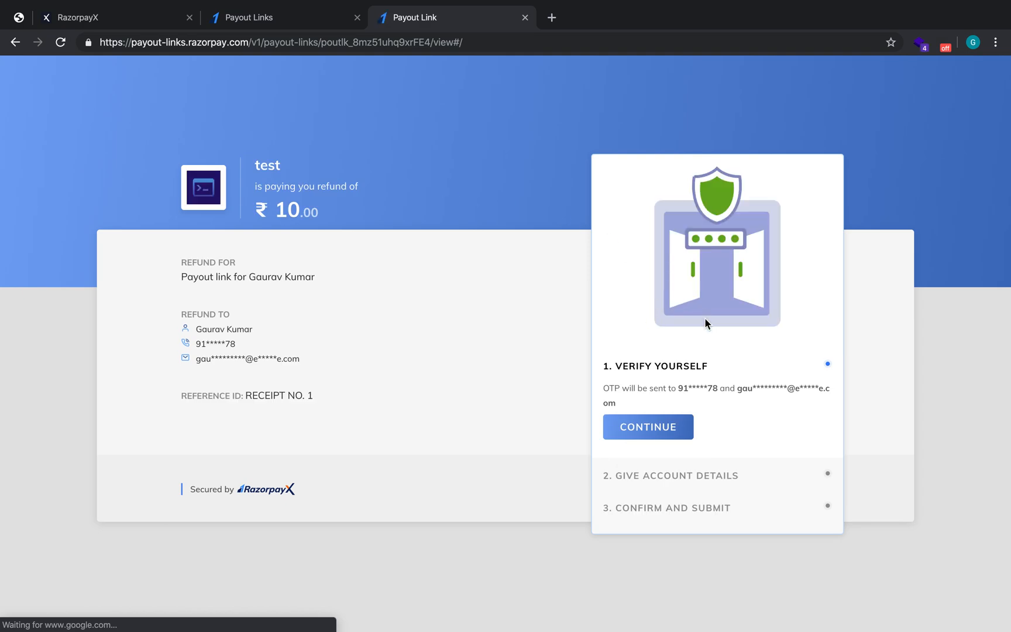
mouse_move(658, 305)
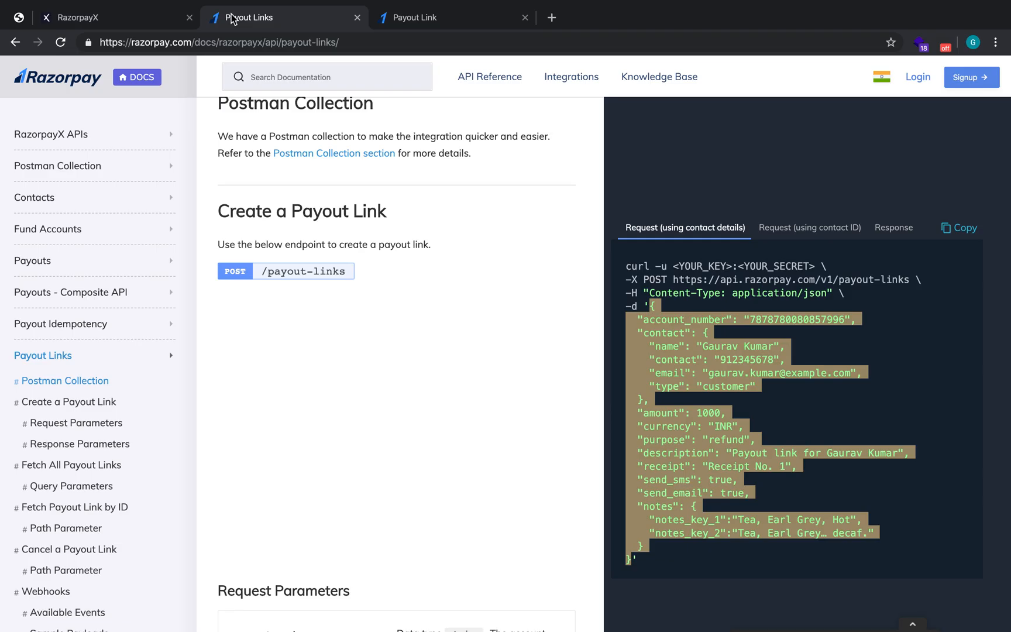
- View the docs' contact-ID request example, then switch to the RazorpayX contacts dashboard
click(810, 227)
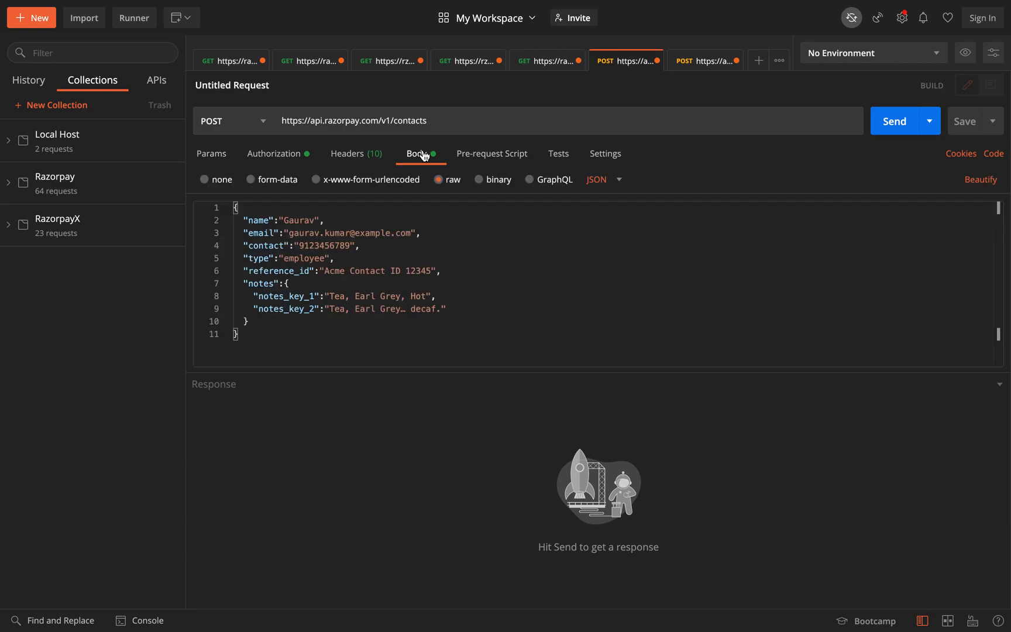
mouse_move(824, 136)
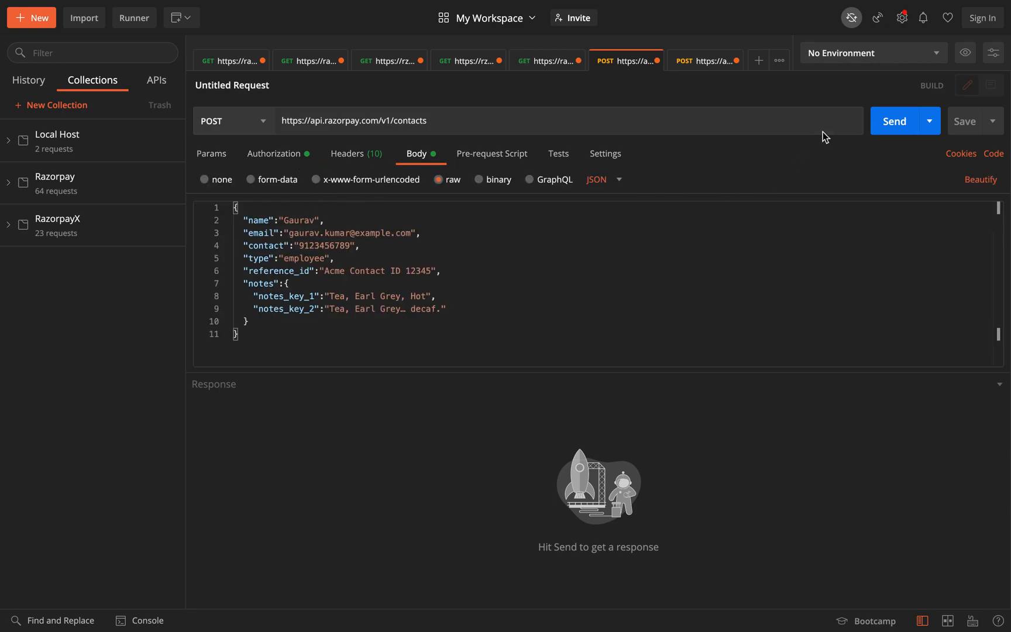
click(894, 121)
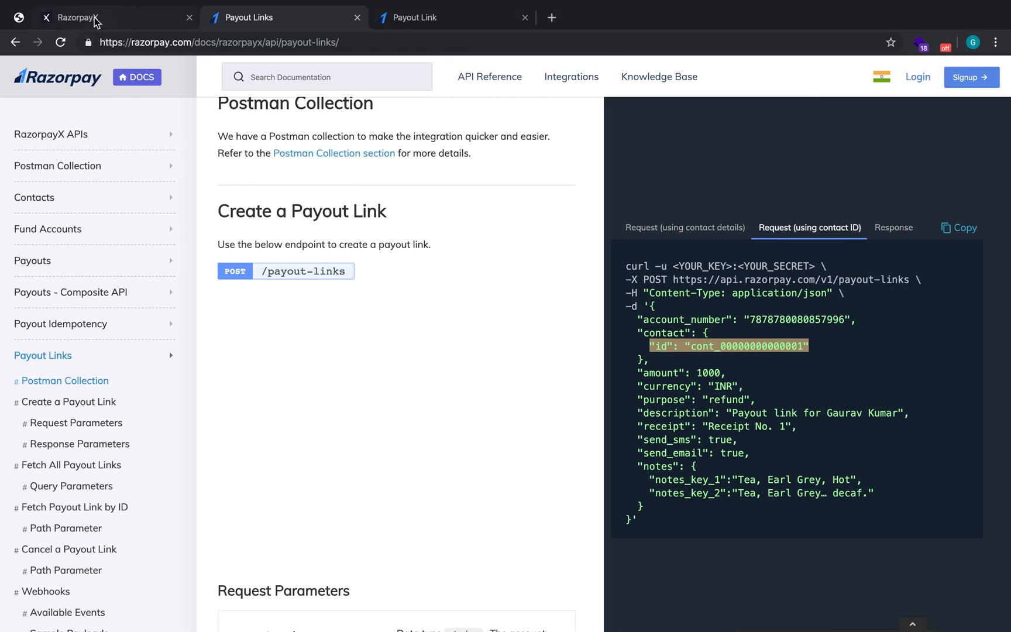
click(82, 17)
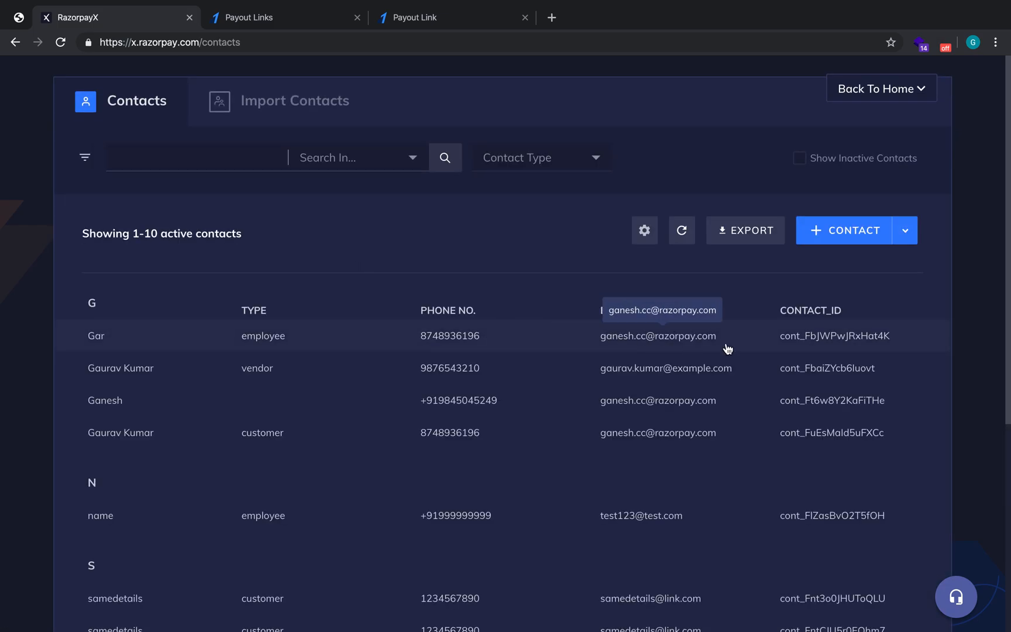
- Inspect the contact Gar's details and get its CONTACT_ID ready to copy
click(96, 336)
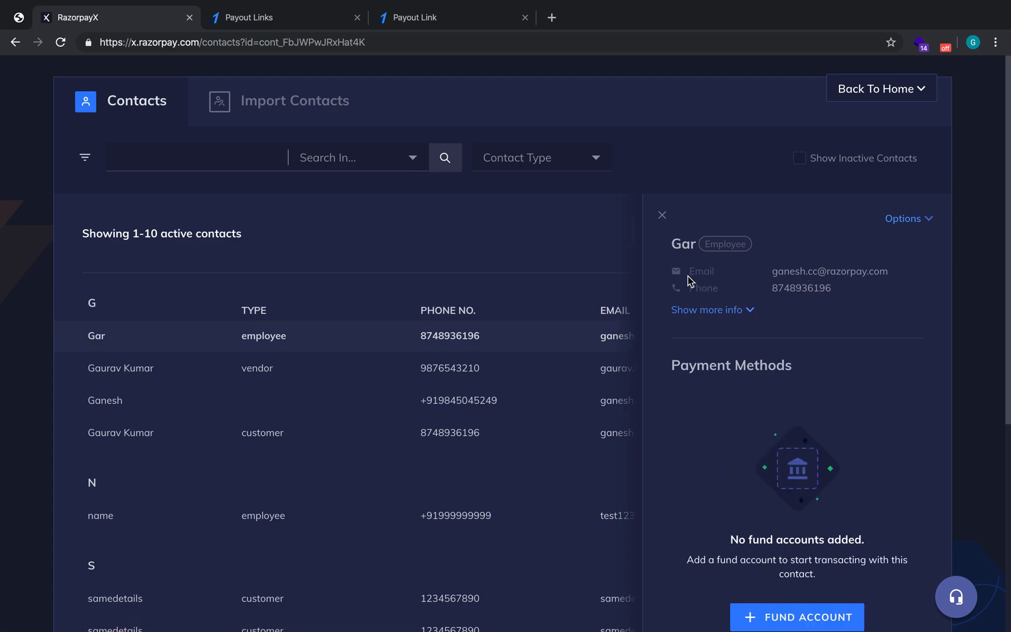
scroll(down, 3)
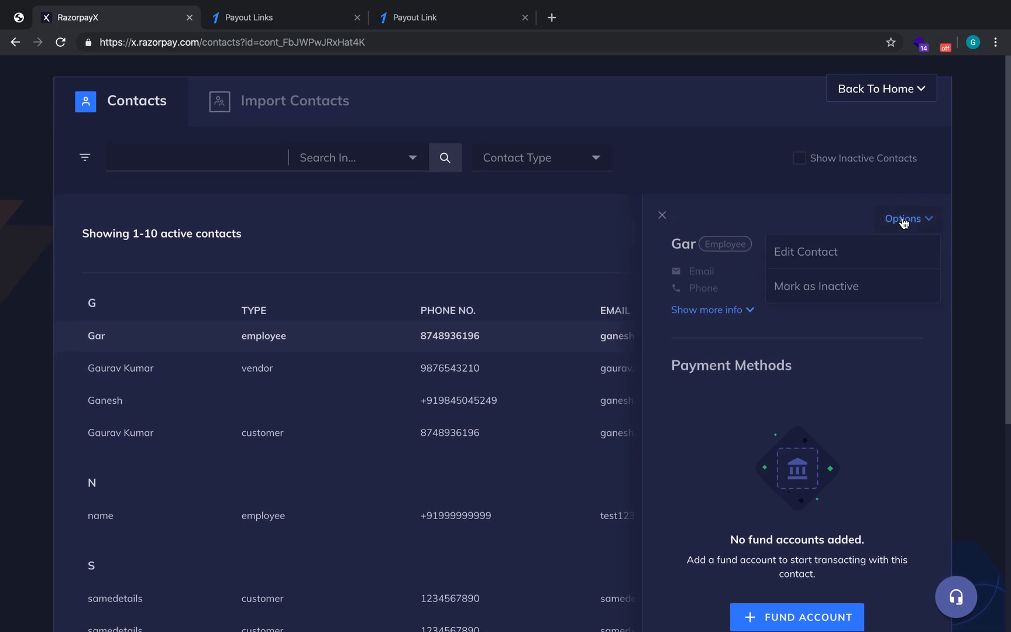
click(662, 215)
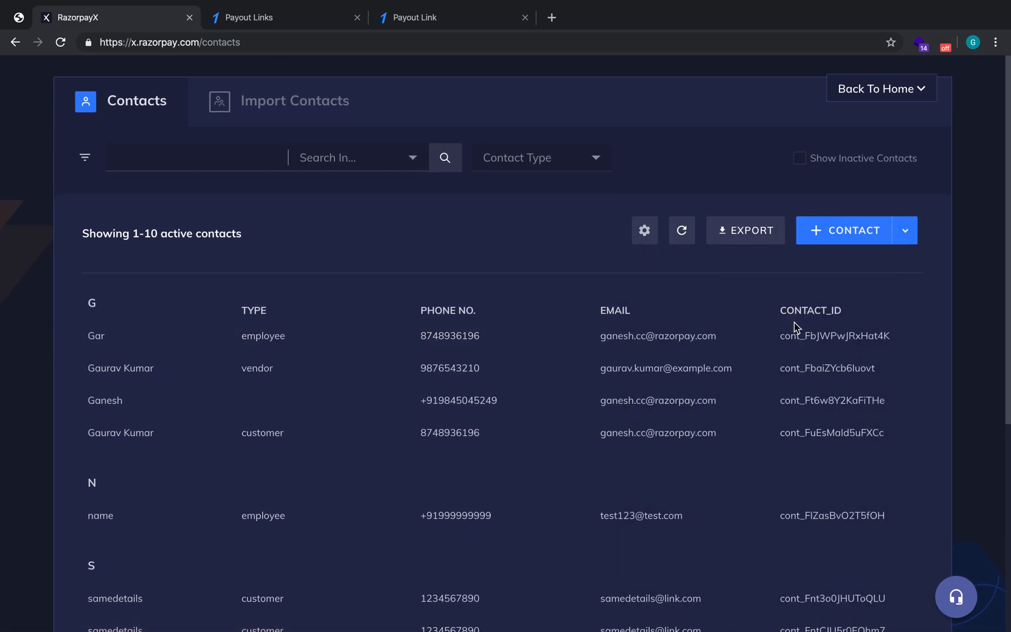
right_click(834, 335)
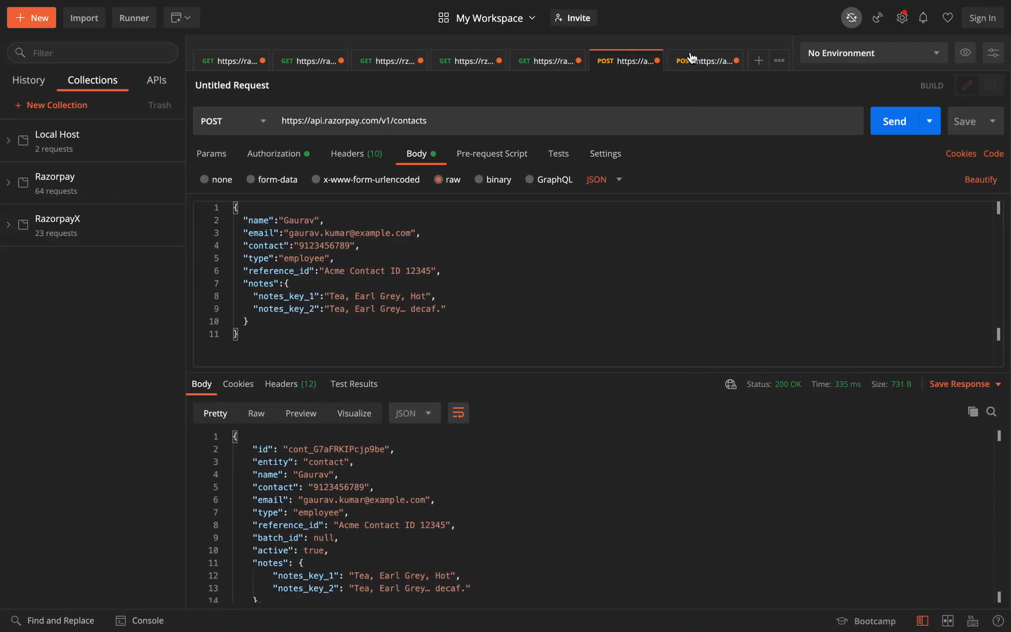
- Set the body's contact id to cont_FbJWPwJRxHat4K and send the request for a 200 OK payout link
click(704, 61)
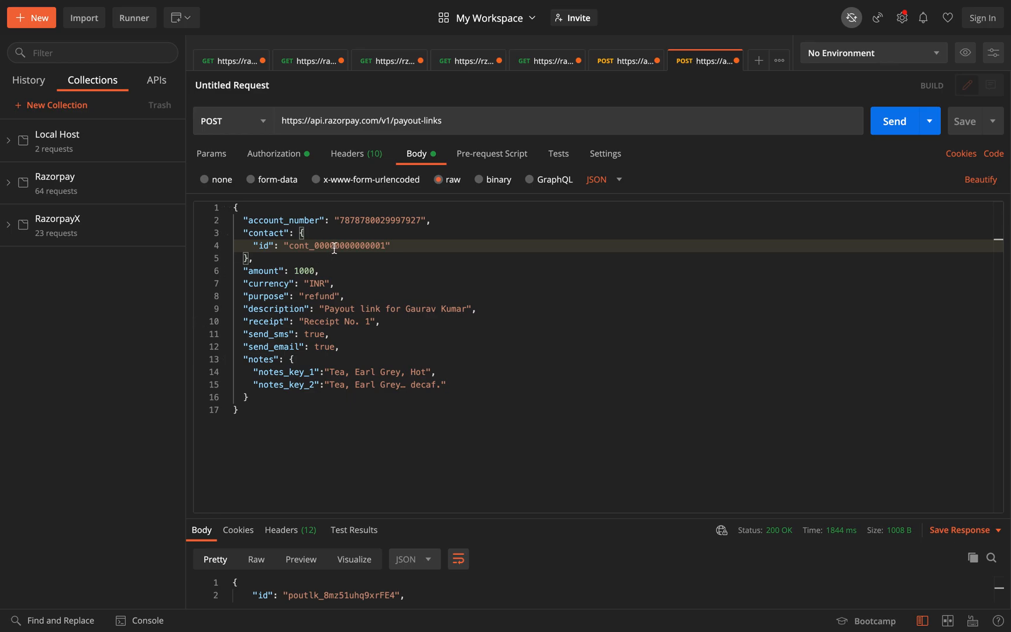
text(cont_FbJWPwJRxHat4K")
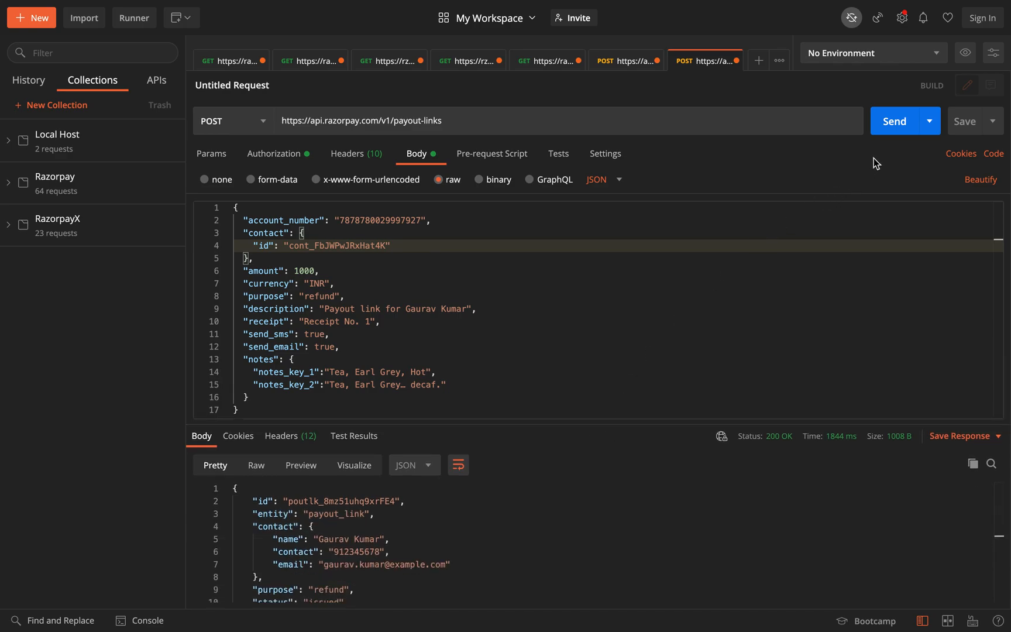
click(893, 121)
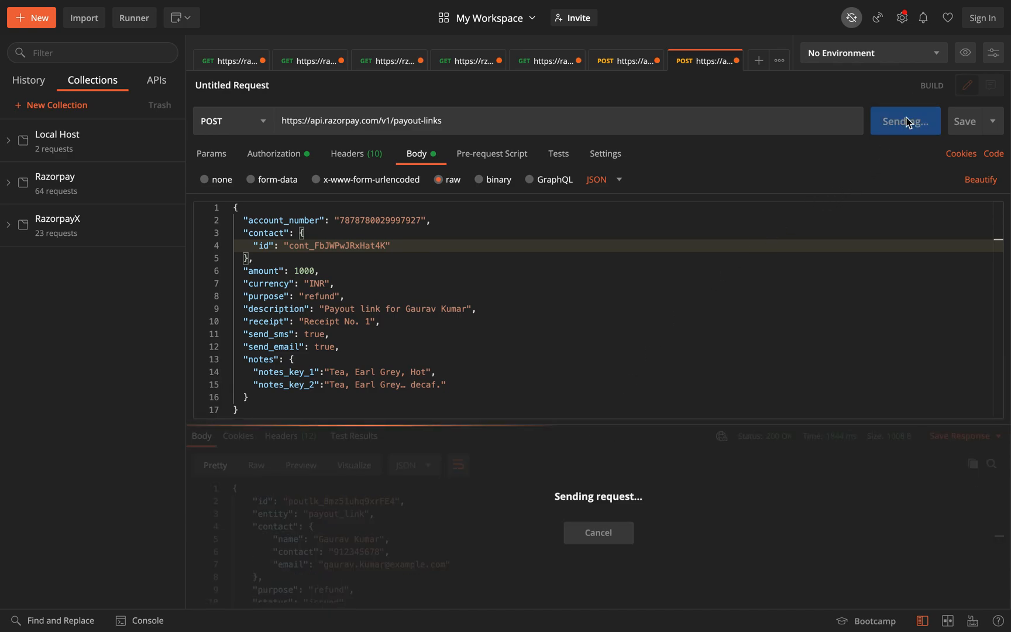
click(900, 121)
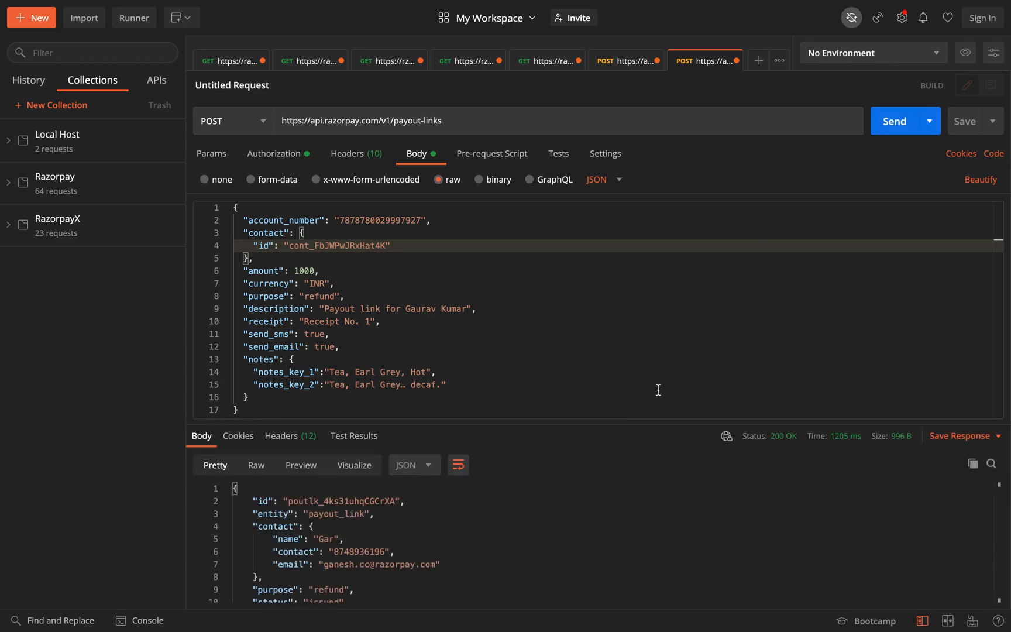